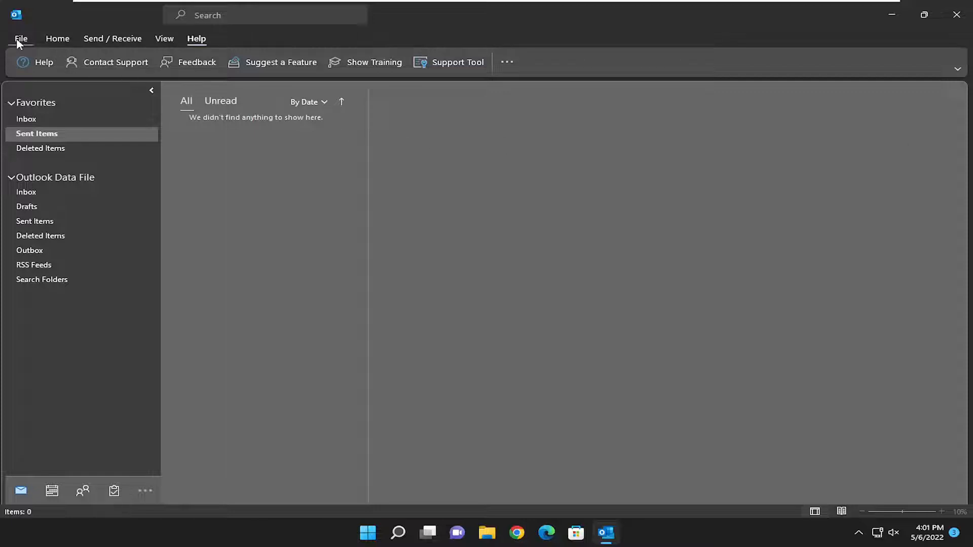
Open Outlook Options from the File backstage menu
left_click(20, 39)
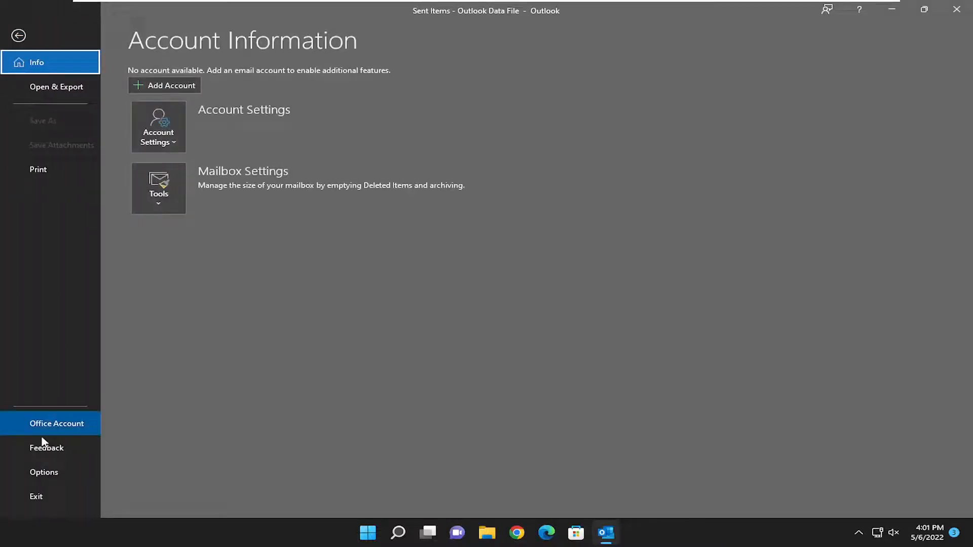
left_click(43, 473)
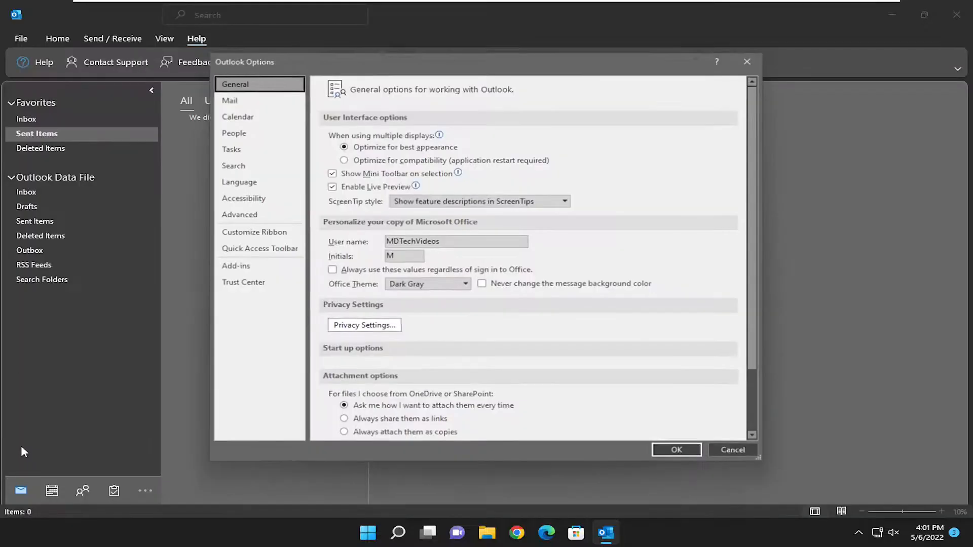
Show the Mail category and bring its Tracking section into view
left_click(230, 100)
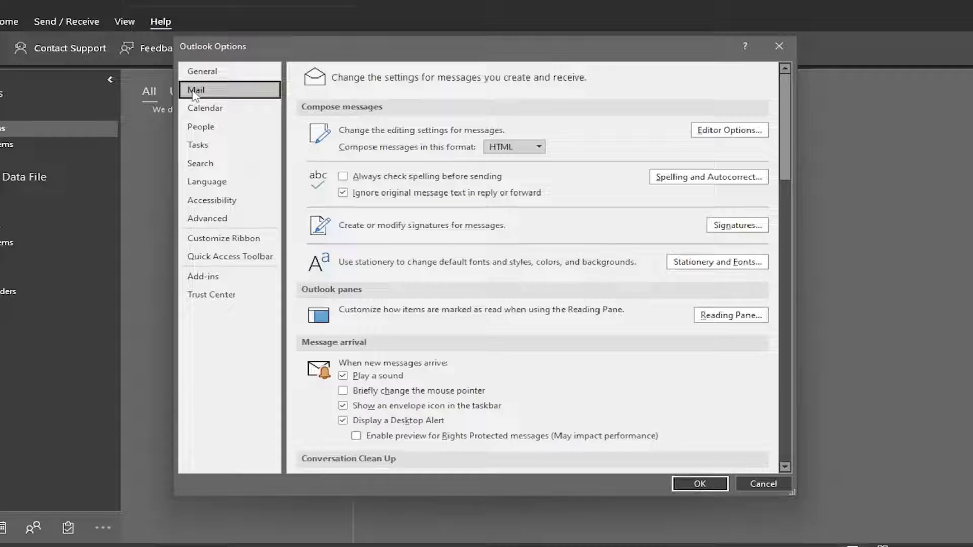
scroll("down", 3)
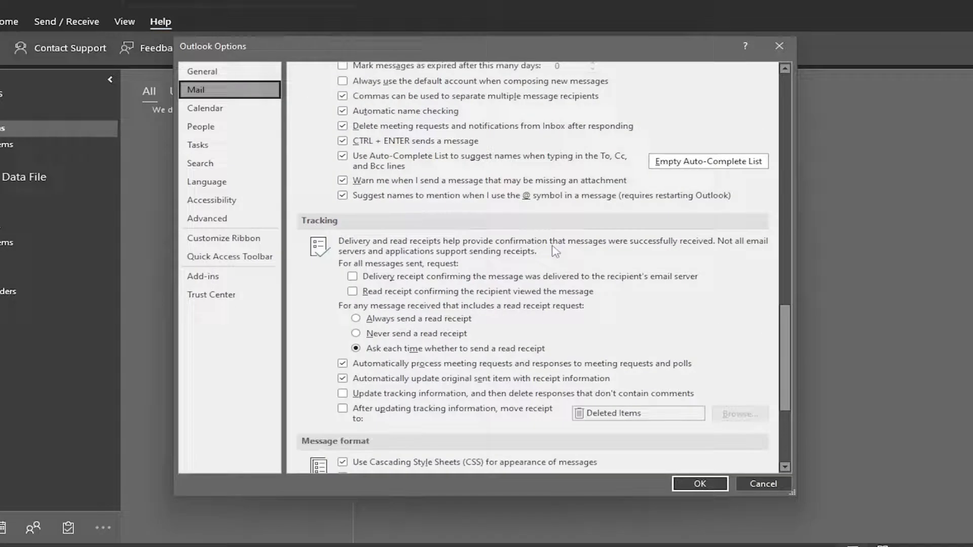
scroll("down", 3)
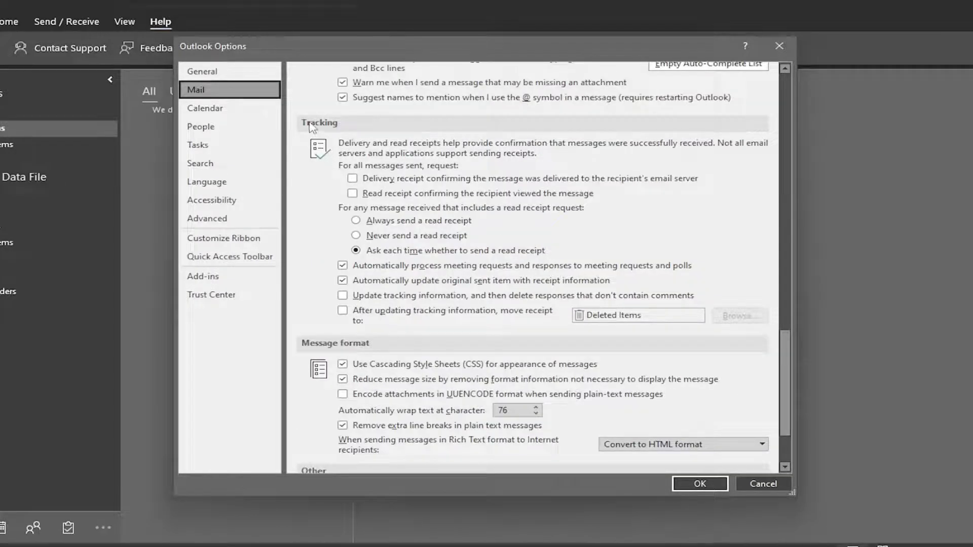
mouse_move(494, 149)
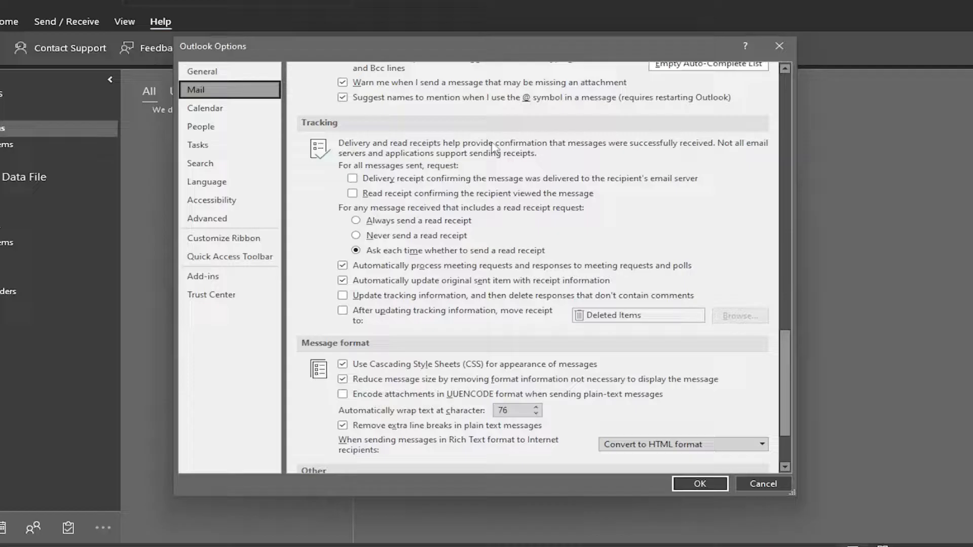
mouse_move(661, 152)
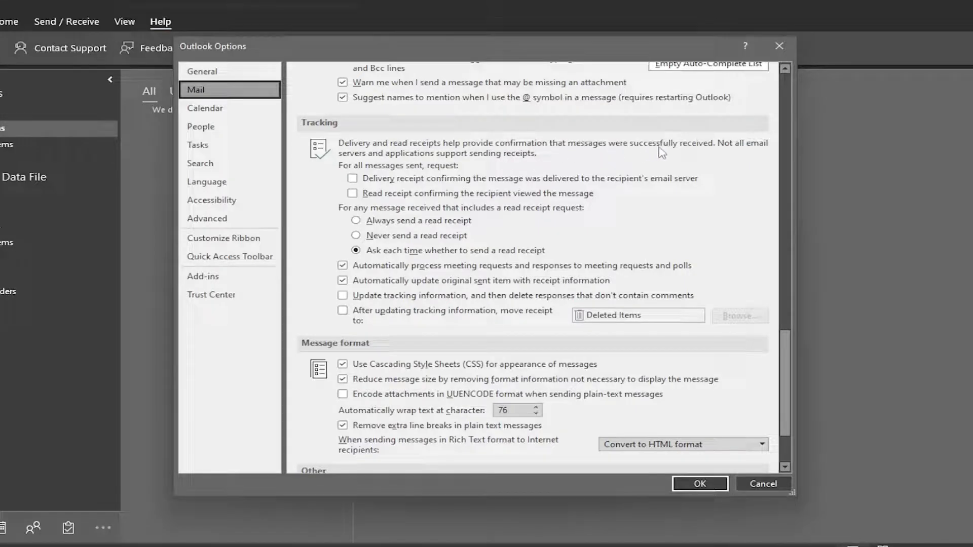
mouse_move(546, 158)
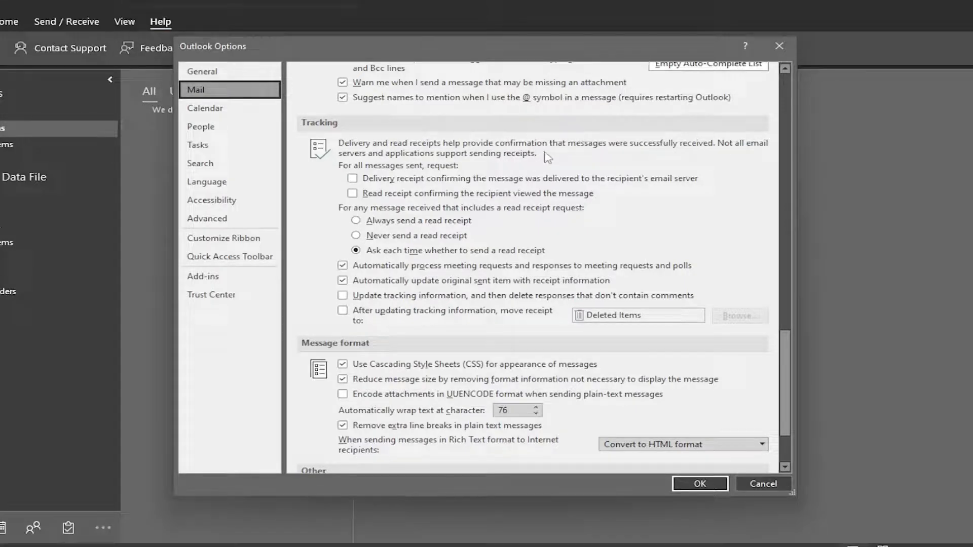
mouse_move(471, 165)
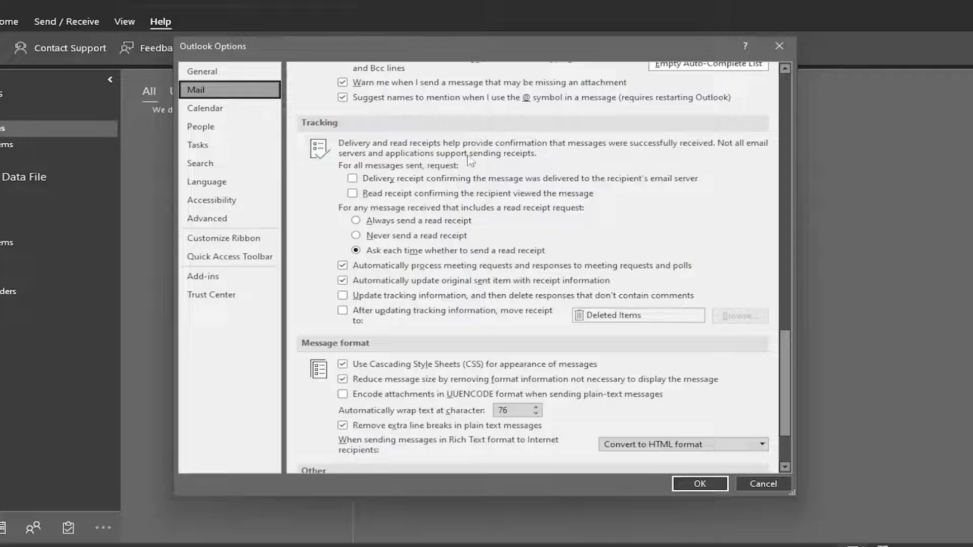
mouse_move(378, 173)
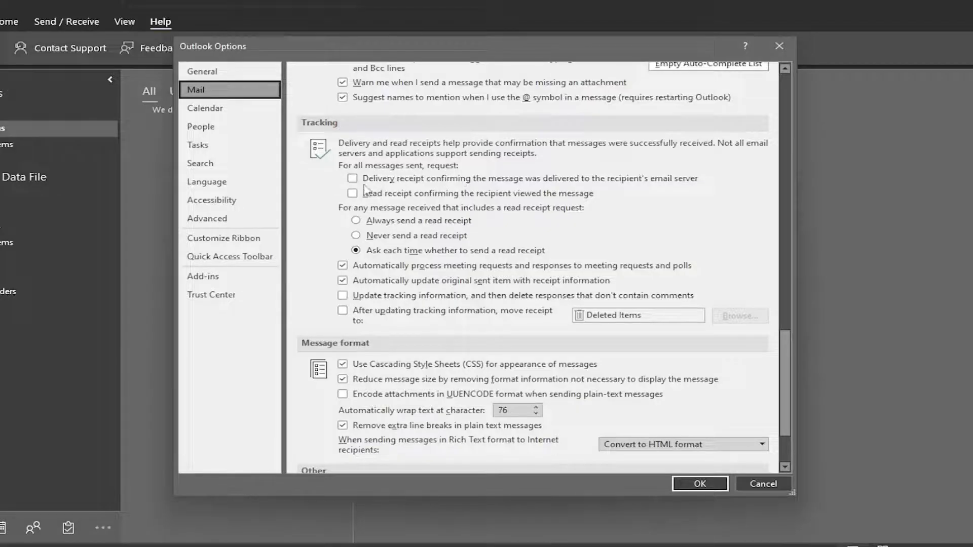
Enable delivery receipt and read receipt requests for all sent messages
left_click(352, 179)
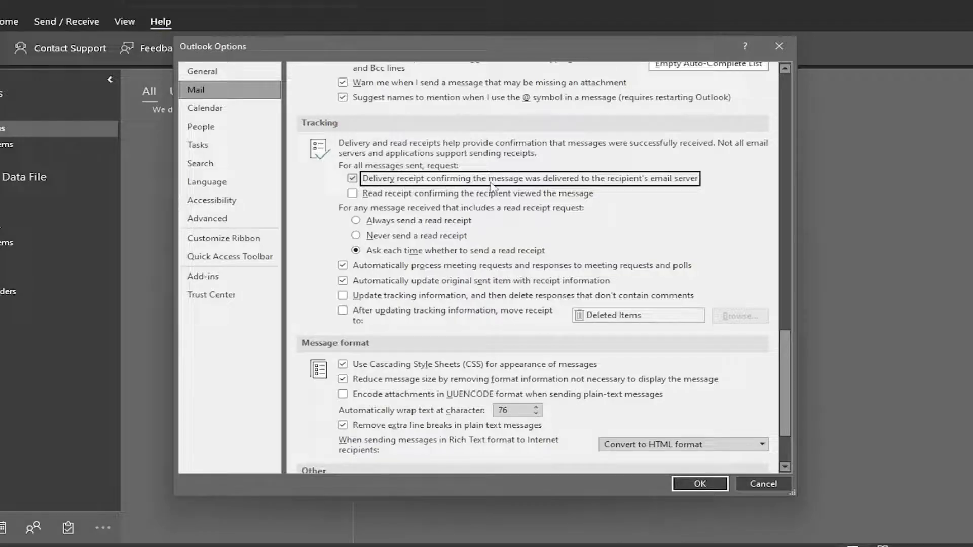
mouse_move(636, 187)
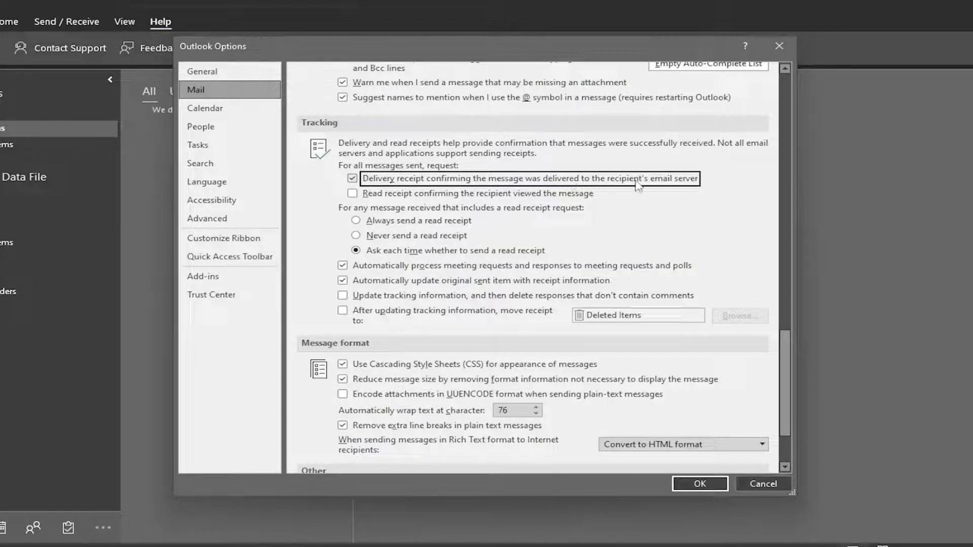
mouse_move(383, 197)
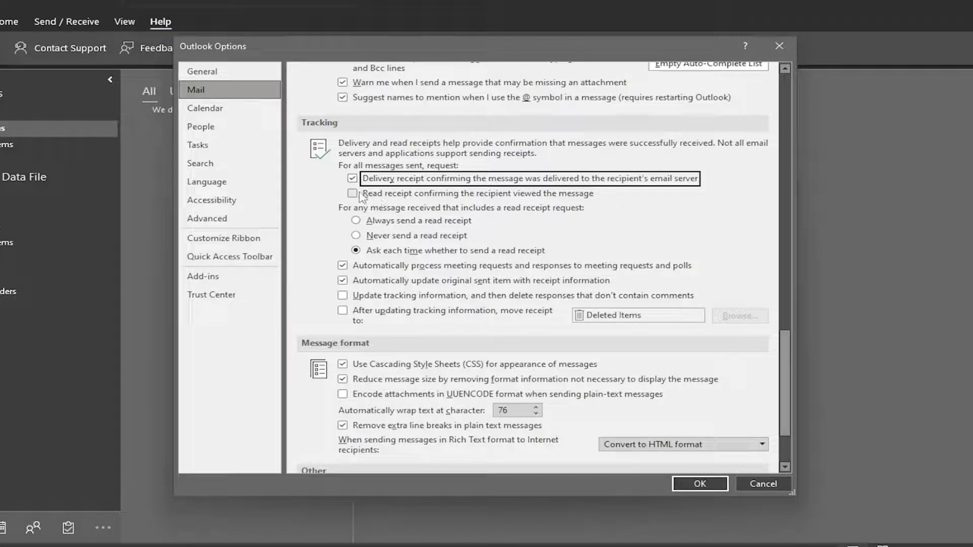
left_click(352, 193)
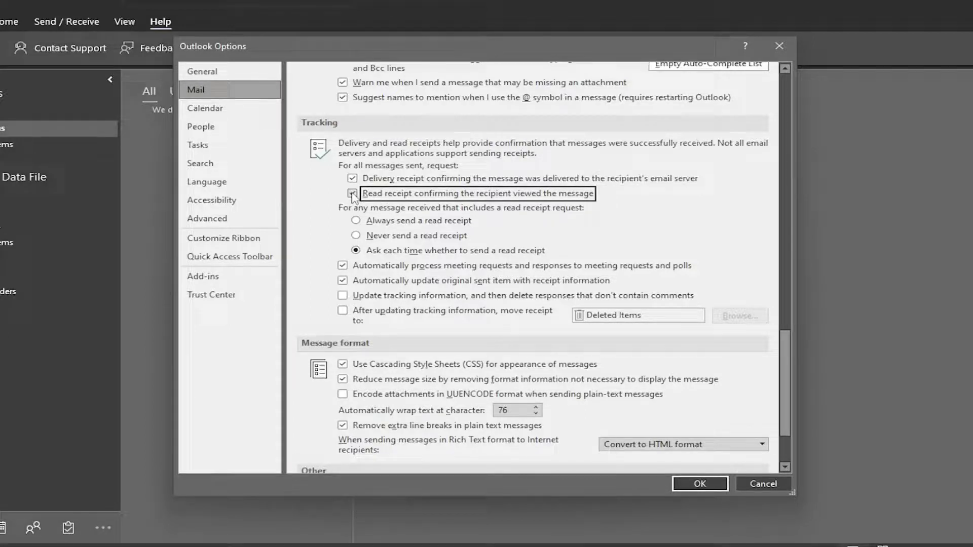
left_click(352, 193)
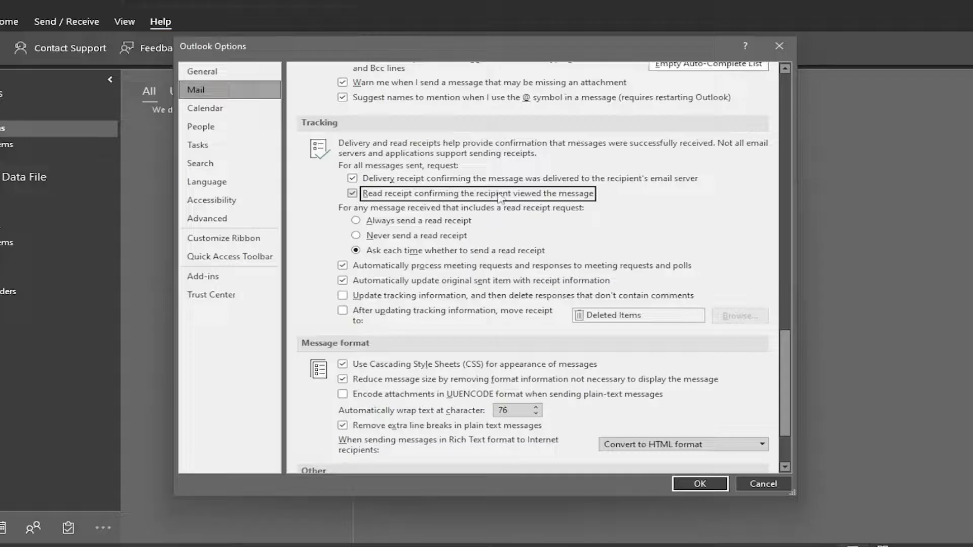
mouse_move(574, 201)
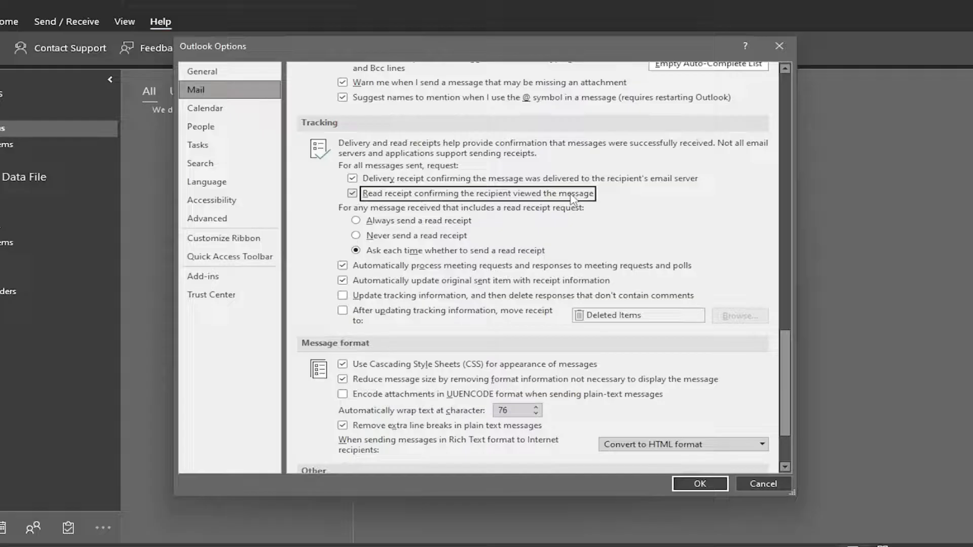
mouse_move(382, 220)
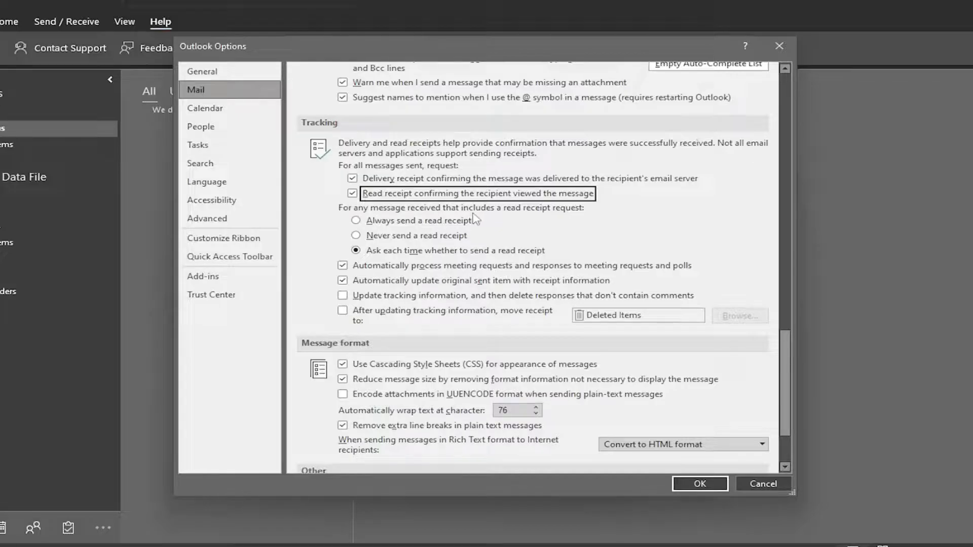
mouse_move(512, 226)
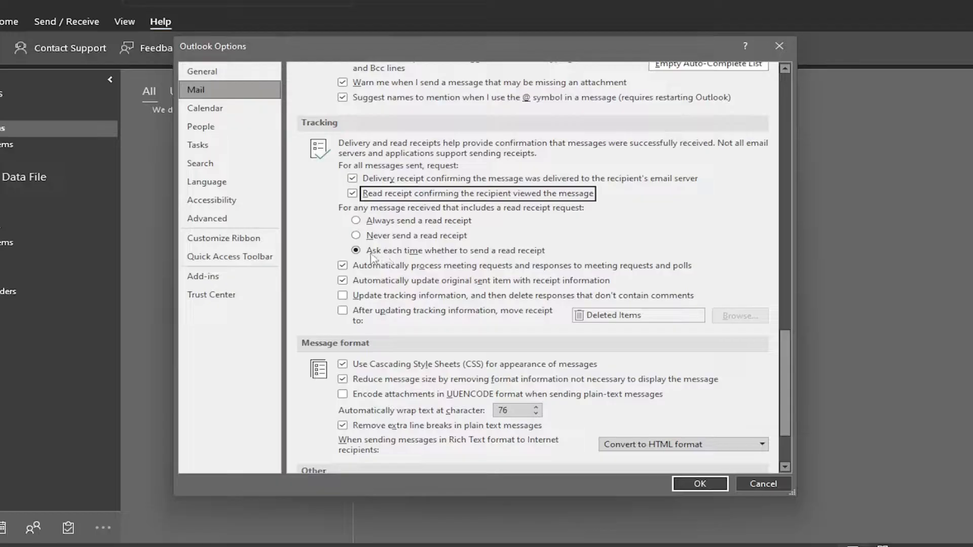
mouse_move(511, 259)
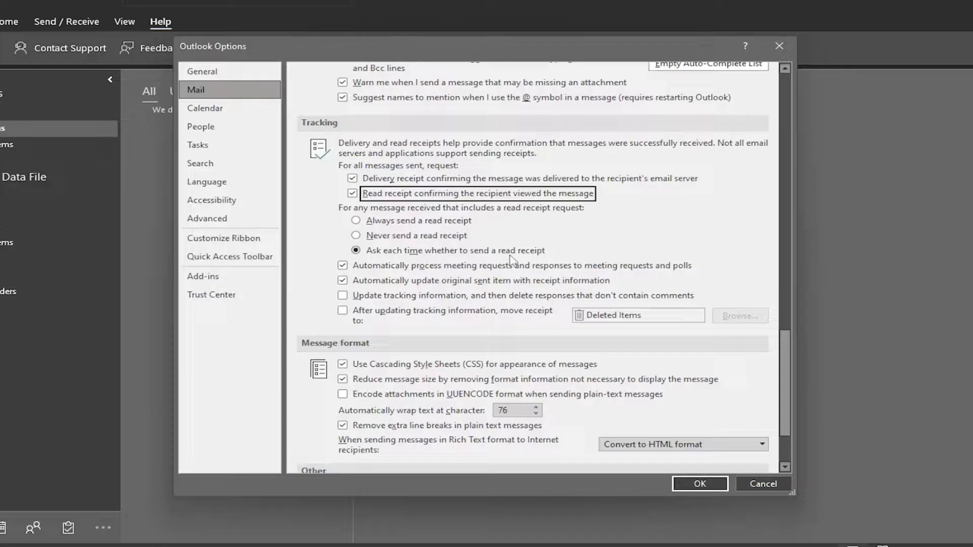
mouse_move(407, 208)
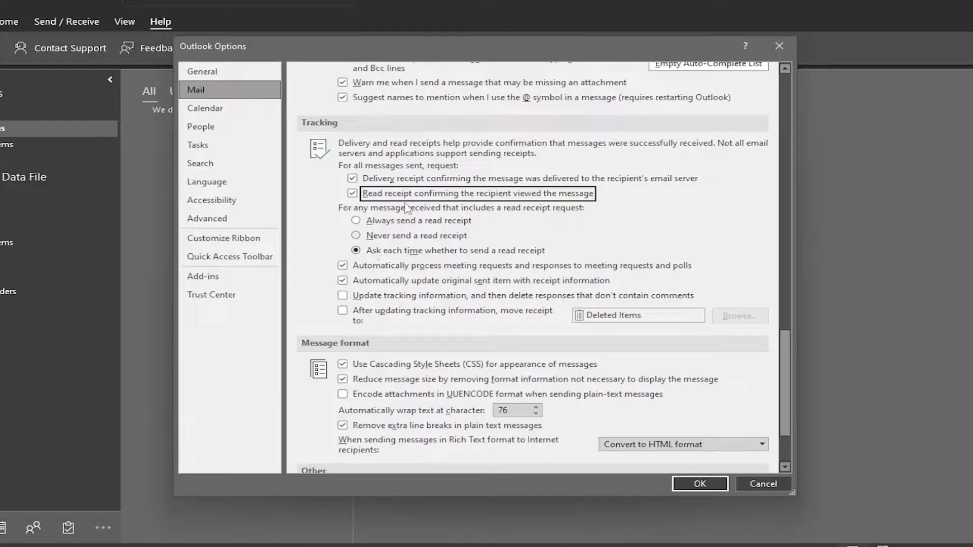
mouse_move(483, 255)
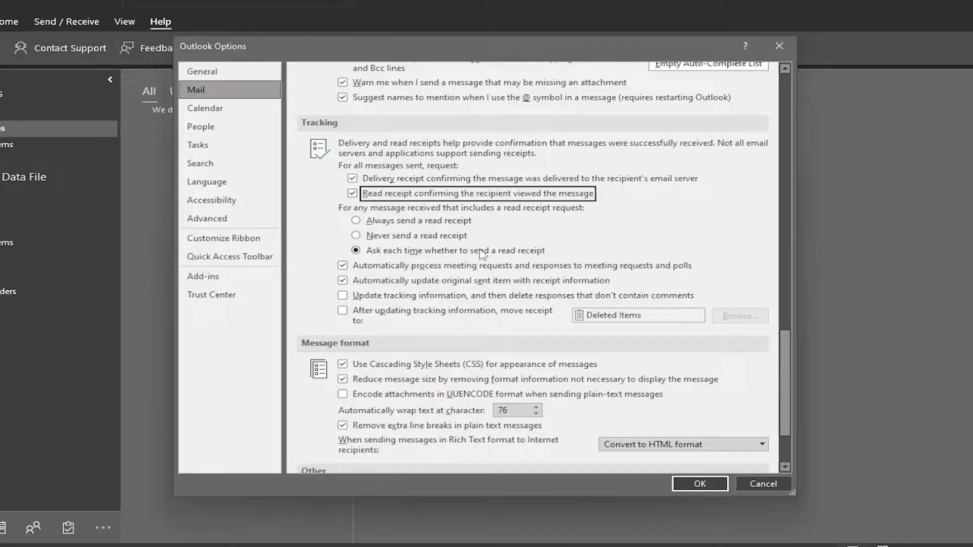
mouse_move(464, 208)
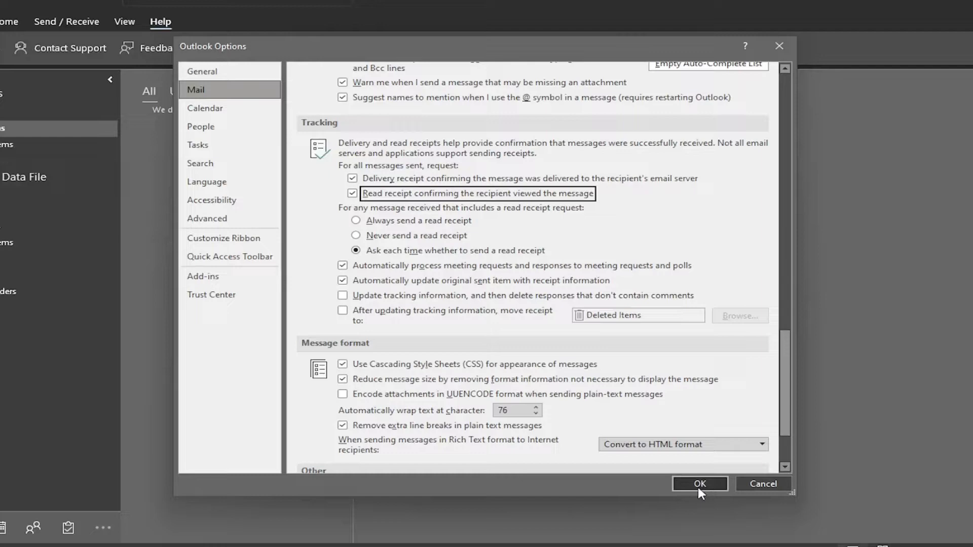
Confirm the tracking settings with OK, returning to the Sent Items view
left_click(699, 483)
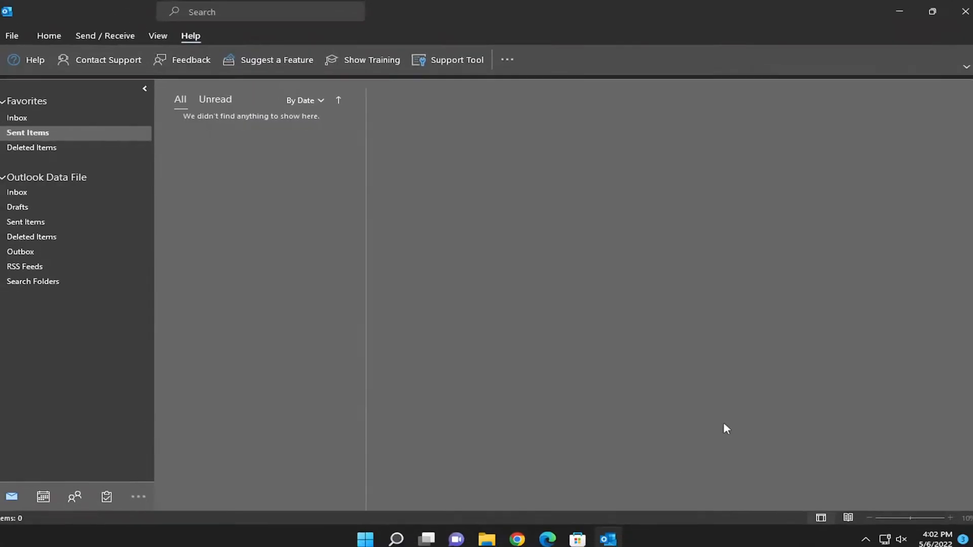